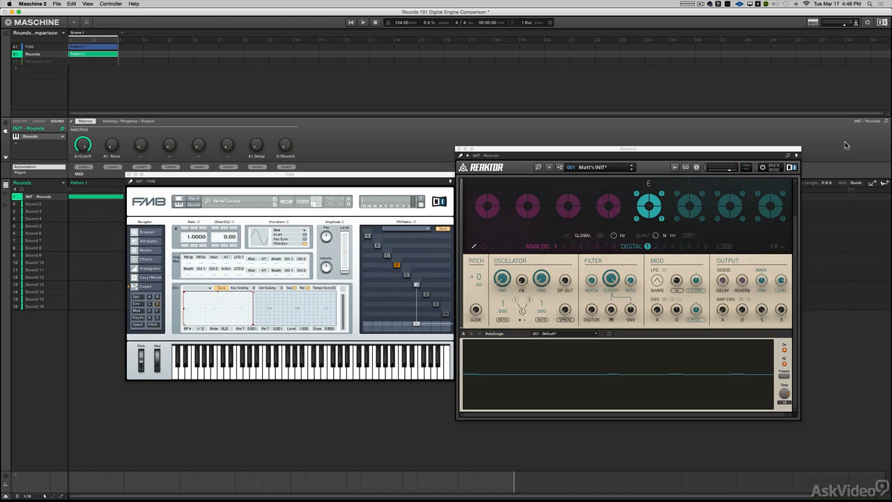
pyautogui.moveTo(576, 290)
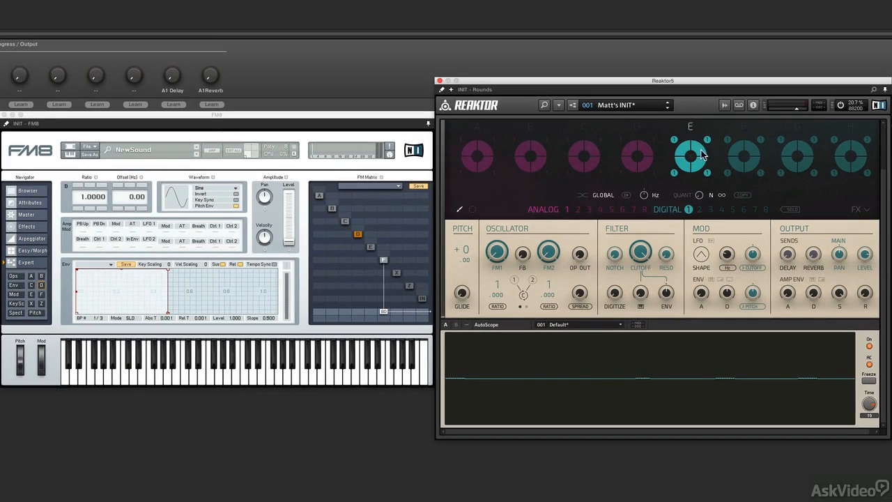
pyautogui.moveTo(687, 218)
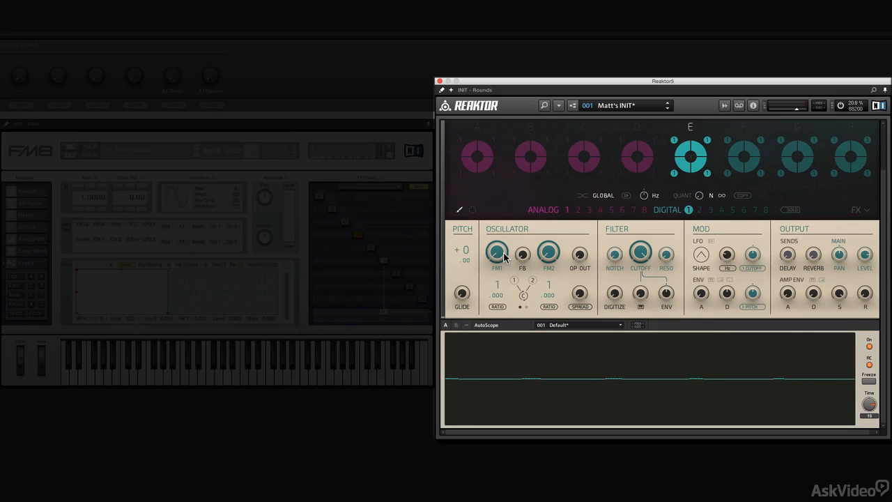
pyautogui.moveTo(497, 255)
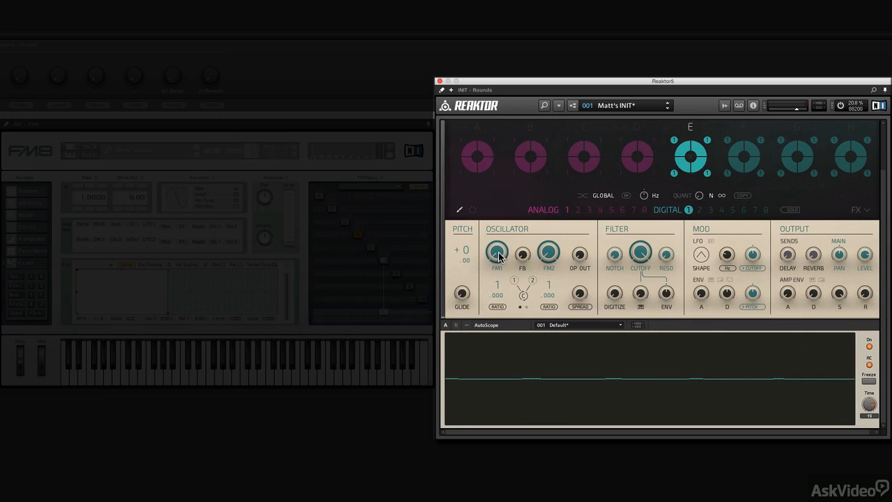
# Route operator D into F at modulation amount 100, then view the spectrum and waveform
pyautogui.click(493, 251)
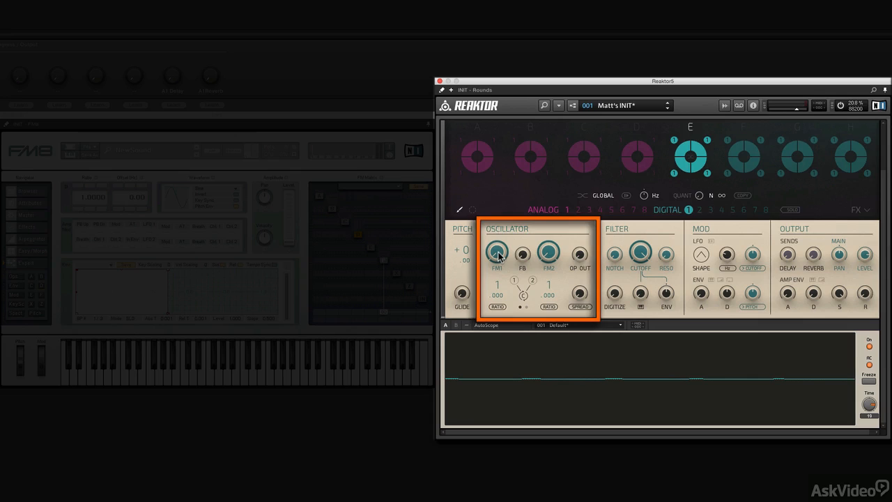
pyautogui.moveTo(554, 252)
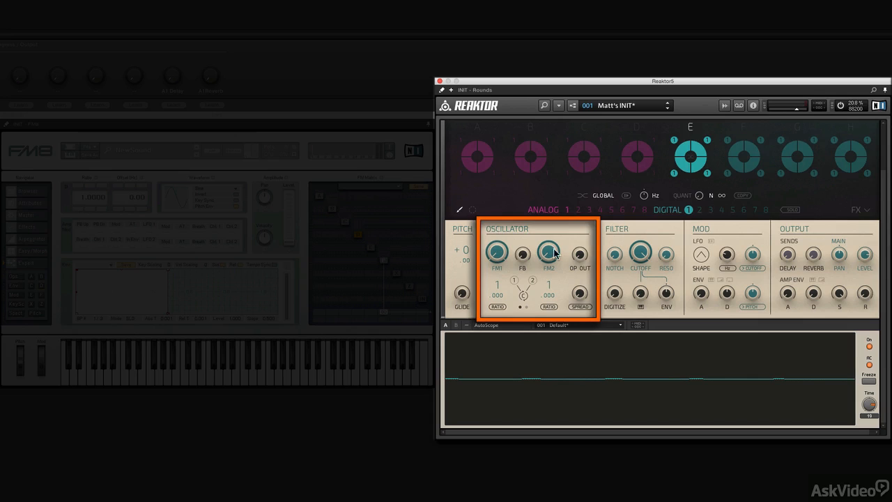
pyautogui.moveTo(570, 290)
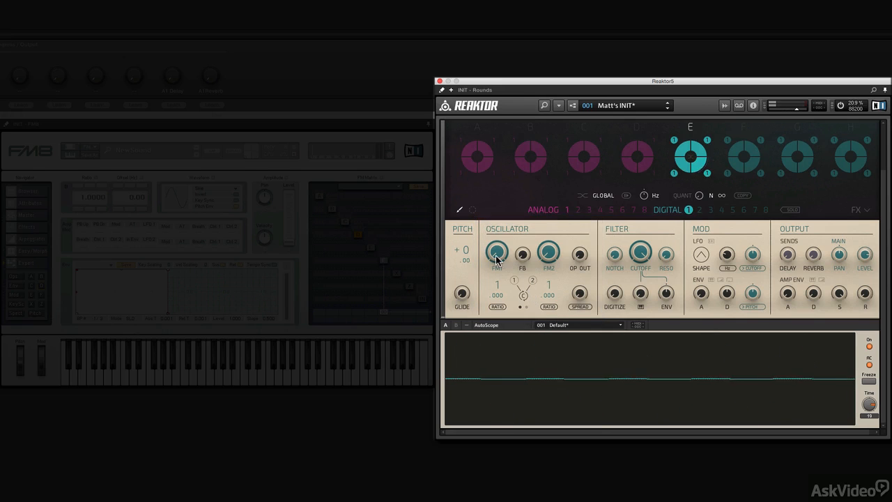
pyautogui.moveTo(549, 255)
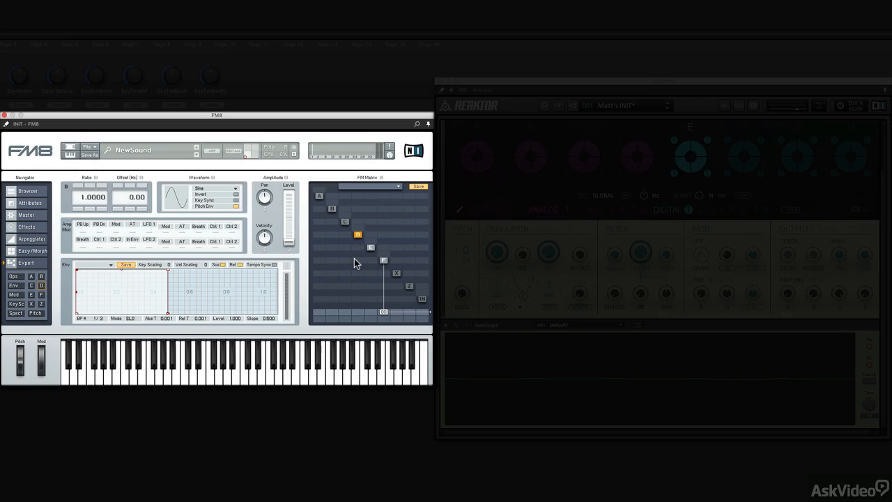
pyautogui.moveTo(360, 265)
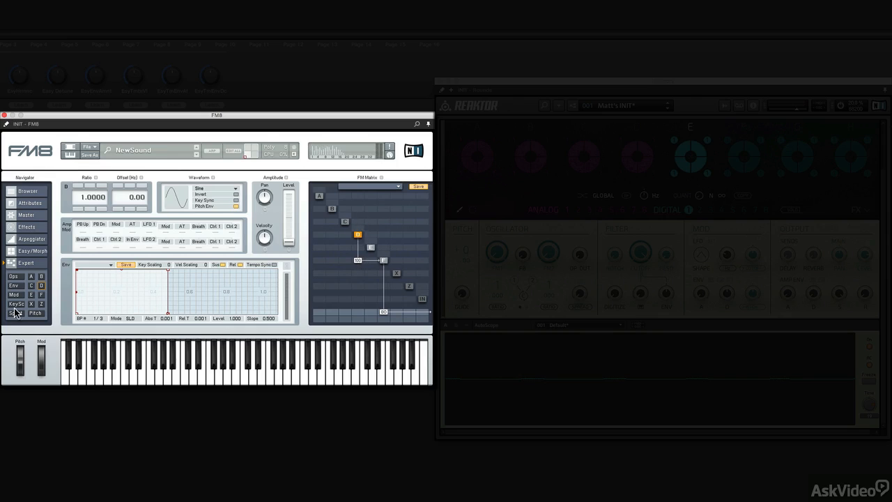
pyautogui.click(17, 314)
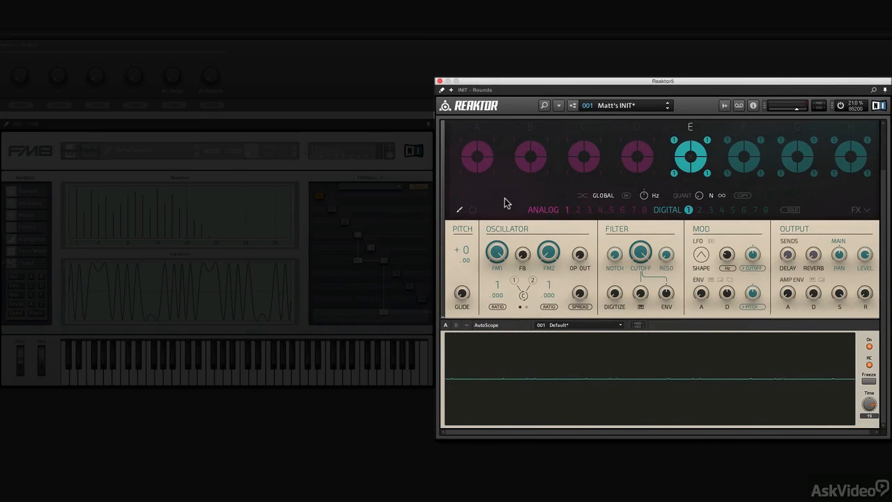
pyautogui.moveTo(502, 300)
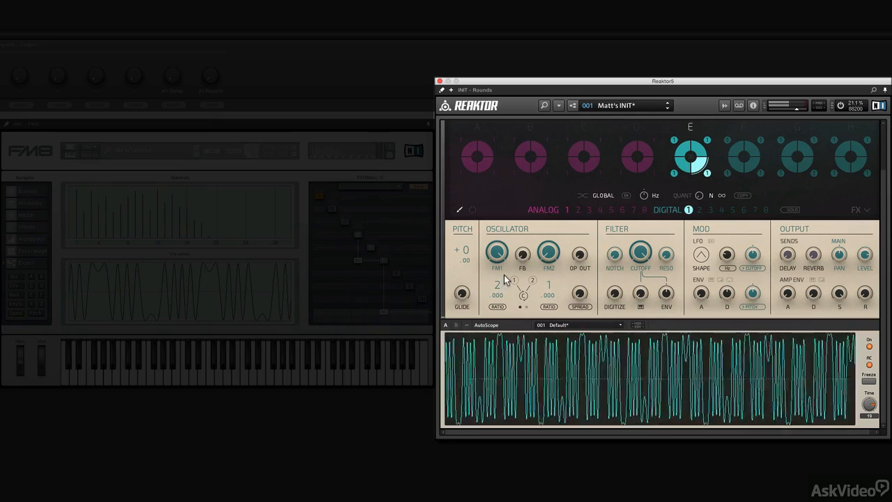
# Lower the FM1 modulator ratio from 2 down to 0, producing a plain sine
pyautogui.moveTo(497, 285); pyautogui.dragTo(497, 272)
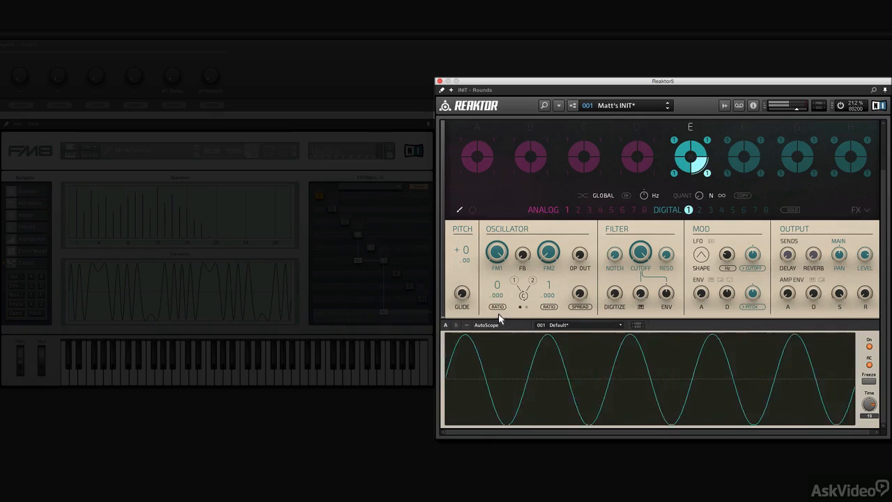
pyautogui.moveTo(497, 292); pyautogui.dragTo(497, 251)
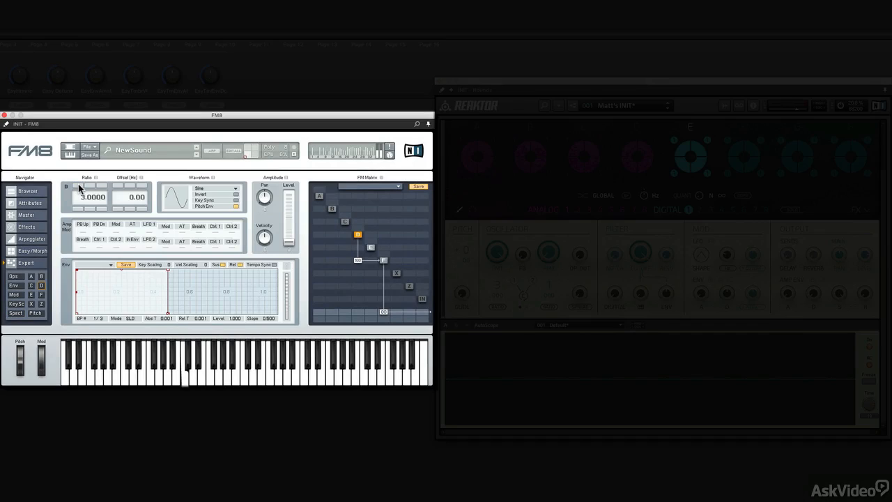
pyautogui.moveTo(162, 200)
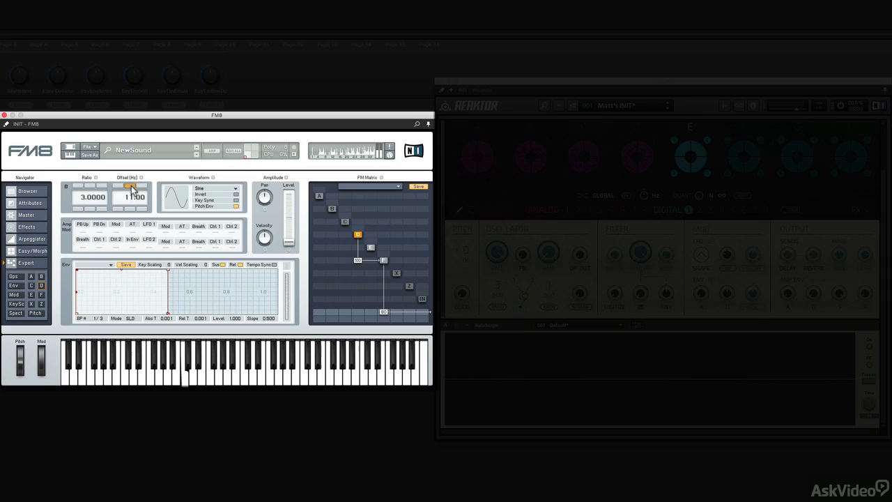
# Adjust operator D's frequency offset in Hz at a 3.0 ratio
pyautogui.moveTo(131, 196); pyautogui.dragTo(131, 174)
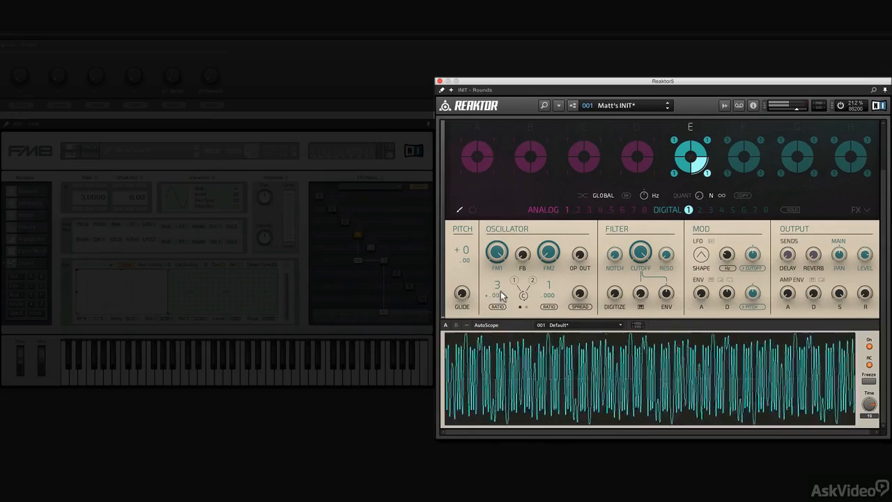
# Raise the FM1 modulator ratio to 3 to match operator D
pyautogui.moveTo(497, 292); pyautogui.dragTo(497, 278)
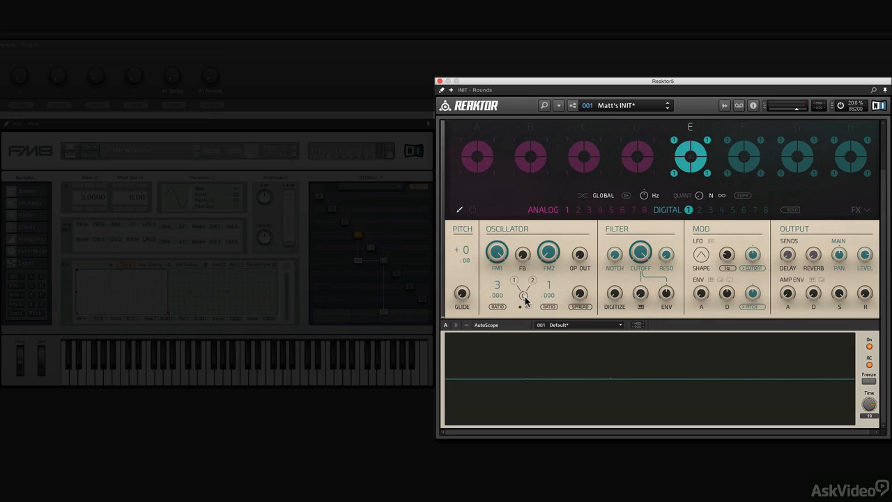
pyautogui.moveTo(522, 305)
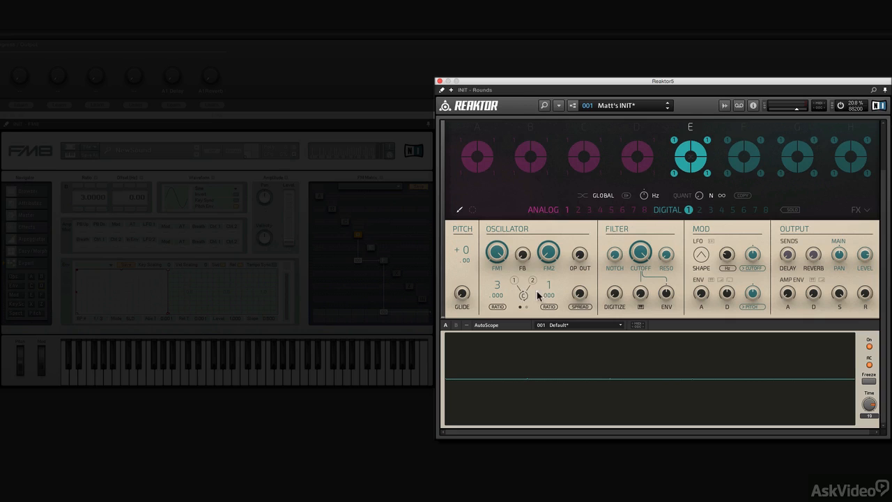
pyautogui.moveTo(524, 308)
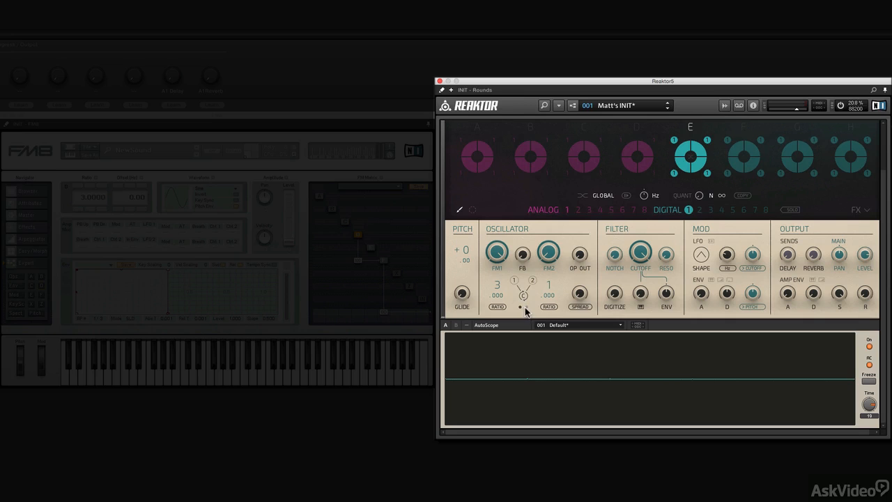
pyautogui.moveTo(375, 262)
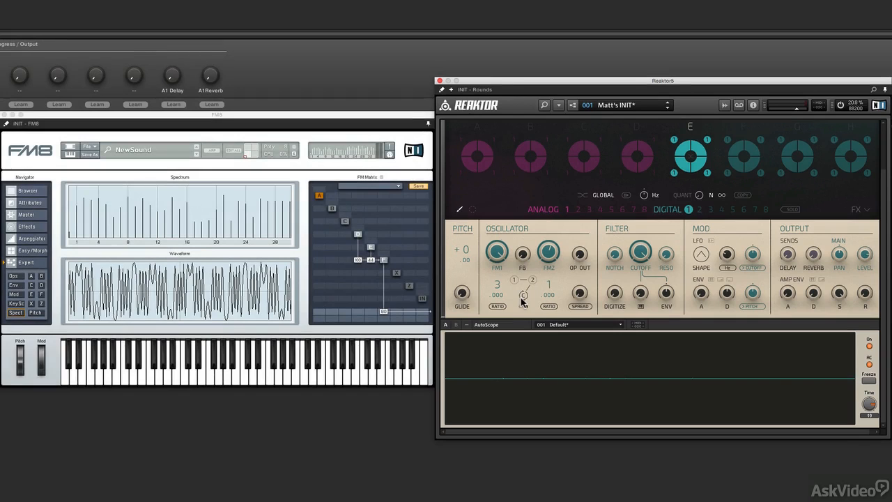
pyautogui.moveTo(372, 265)
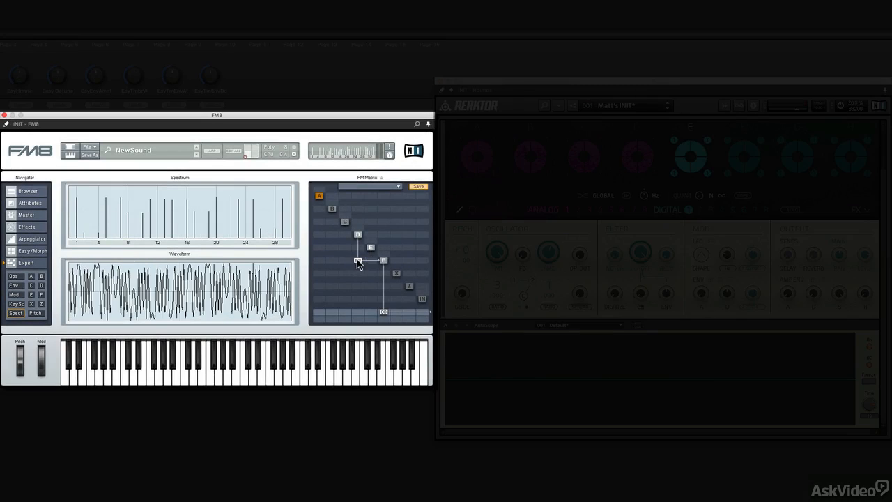
# Move D's modulation from F's row to E's row, so D modulates E
pyautogui.moveTo(357, 262); pyautogui.dragTo(358, 247)
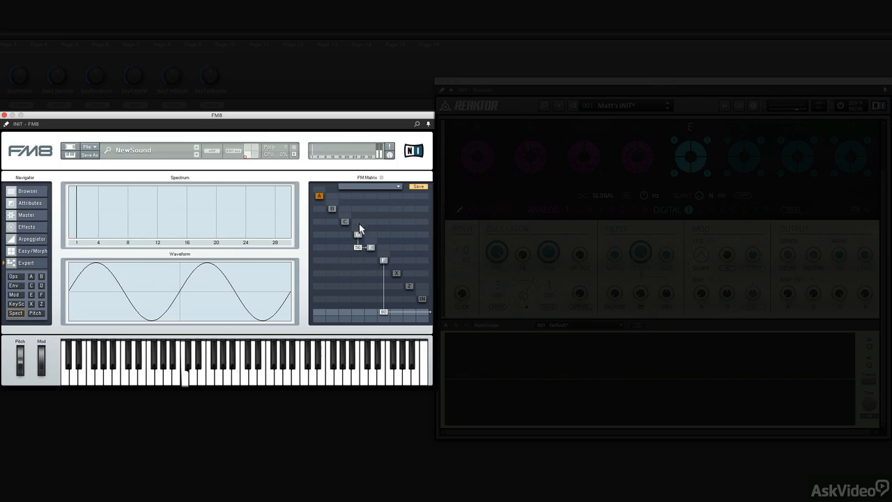
pyautogui.moveTo(372, 264)
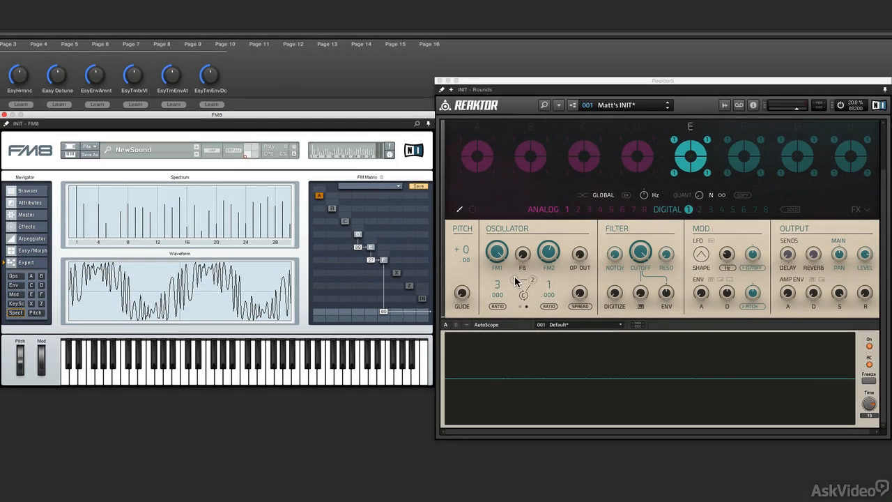
pyautogui.moveTo(528, 289)
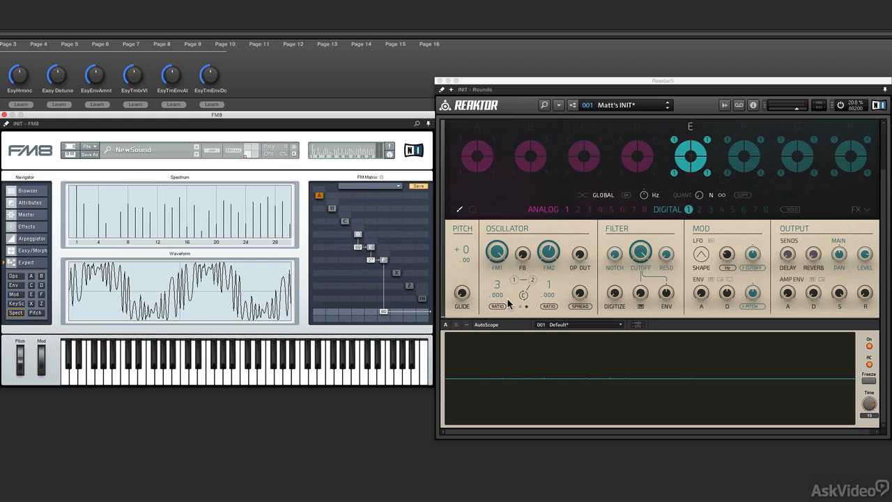
pyautogui.moveTo(523, 268)
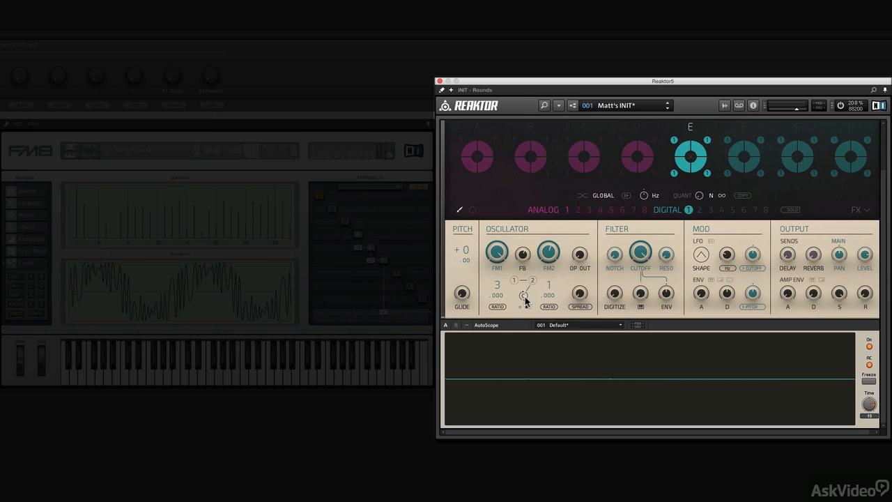
pyautogui.moveTo(515, 284)
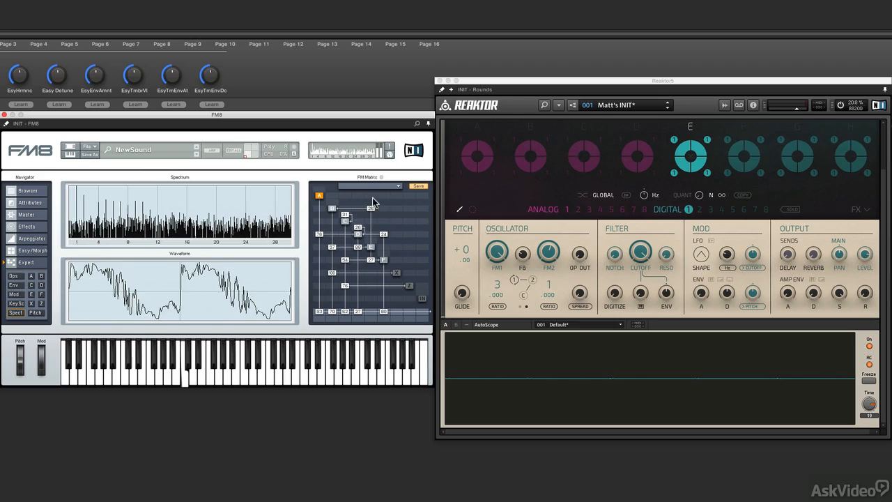
pyautogui.moveTo(552, 275)
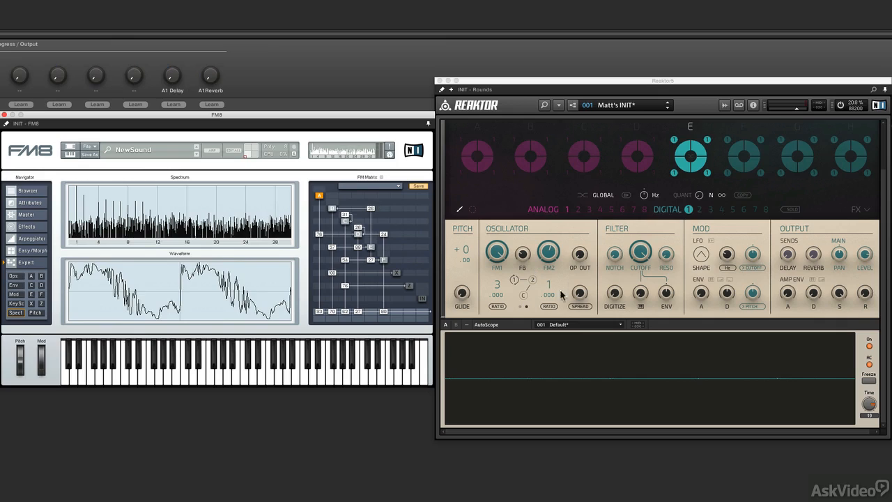
pyautogui.moveTo(581, 260)
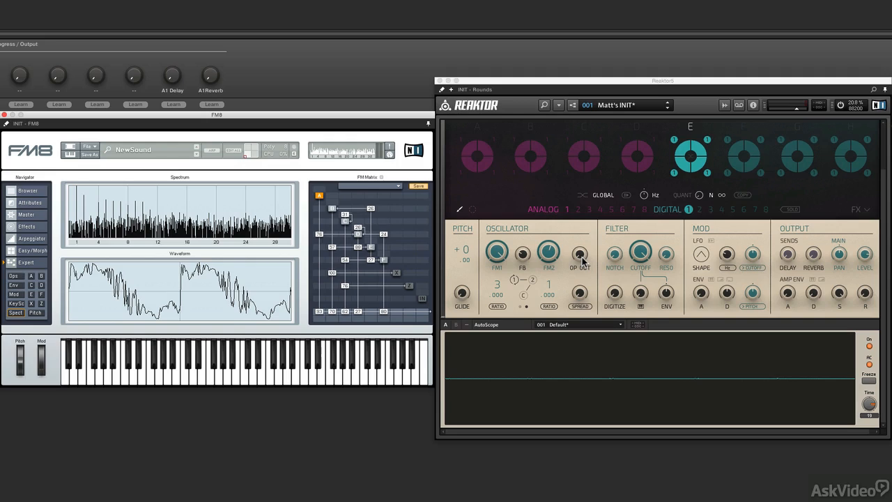
pyautogui.moveTo(496, 271)
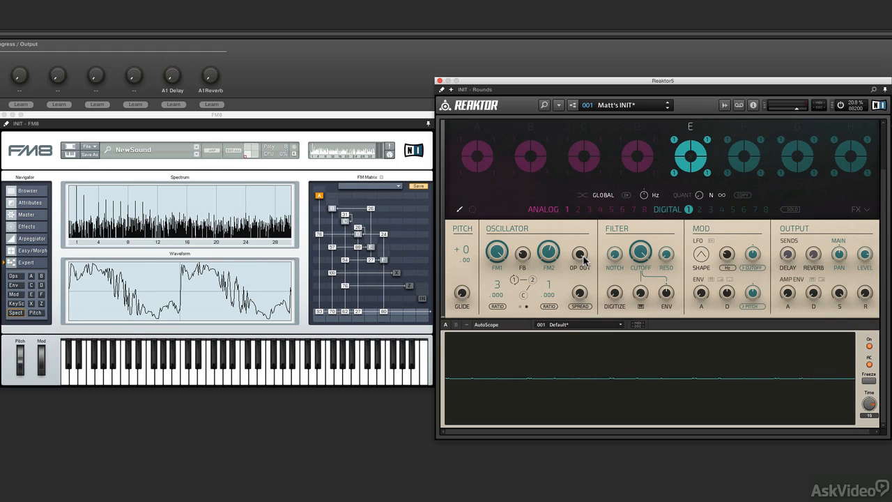
pyautogui.moveTo(334, 326)
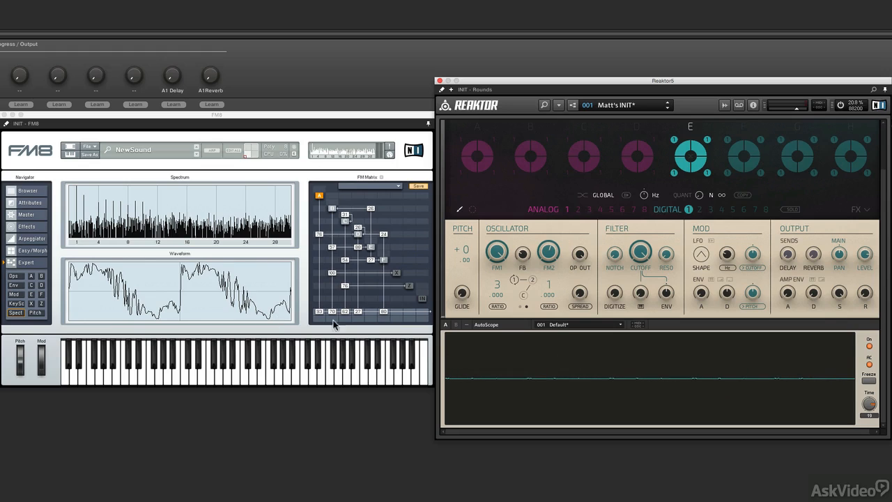